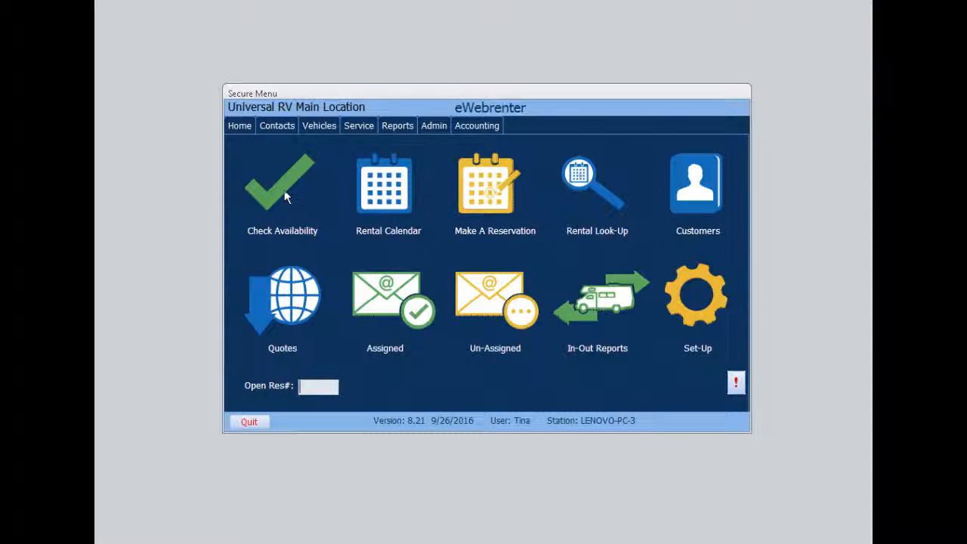
# - Check vehicle availability for a rental leaving 10/28/2016 and returning 11/4/2016
pyautogui.click(282, 185)
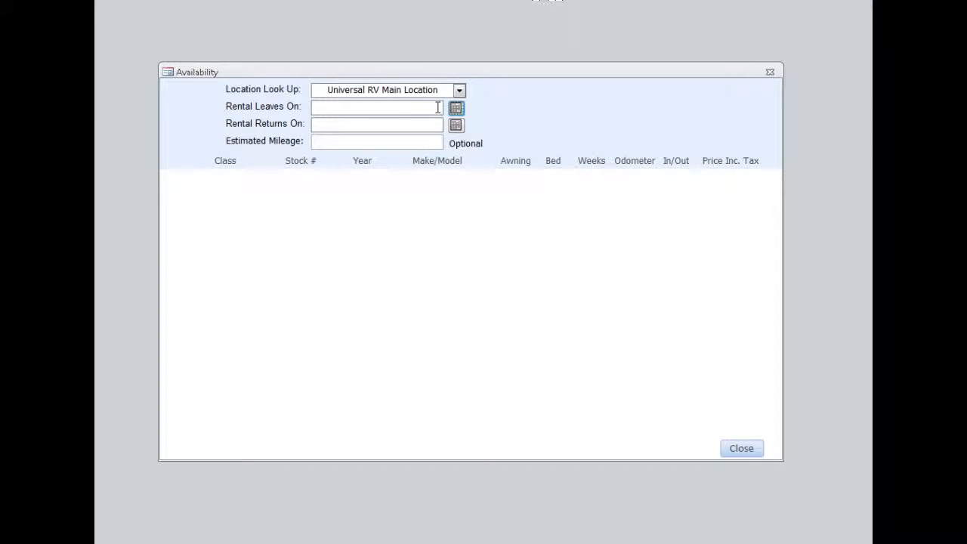
pyautogui.click(456, 107)
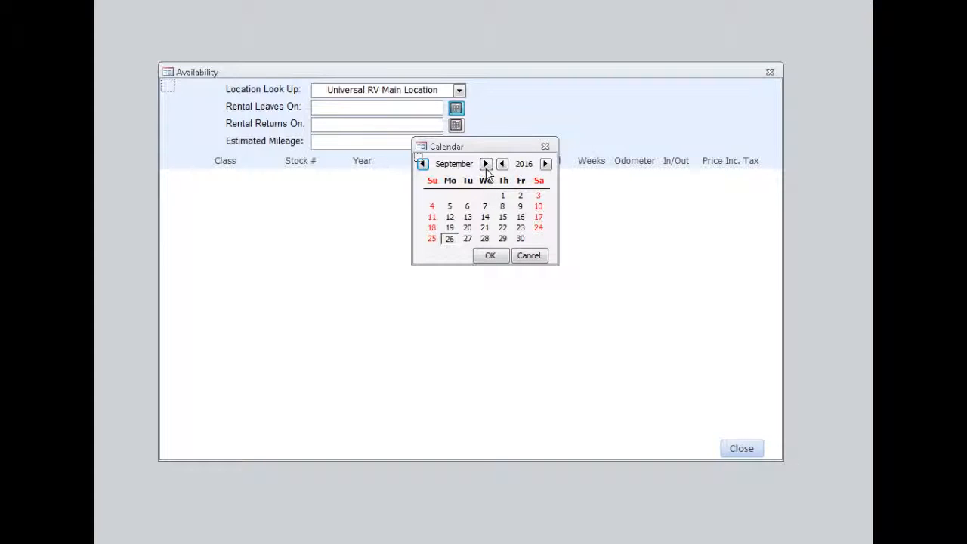
pyautogui.click(486, 163)
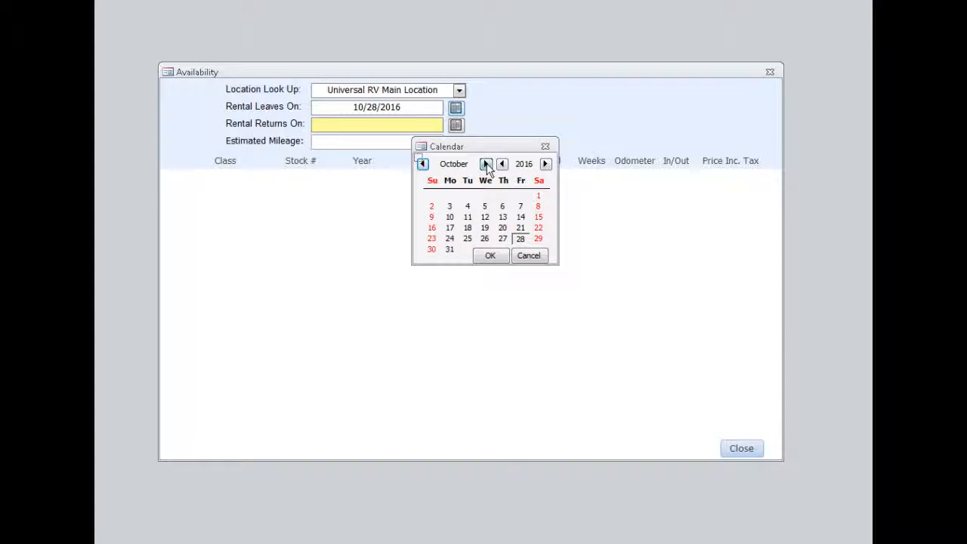
pyautogui.click(486, 164)
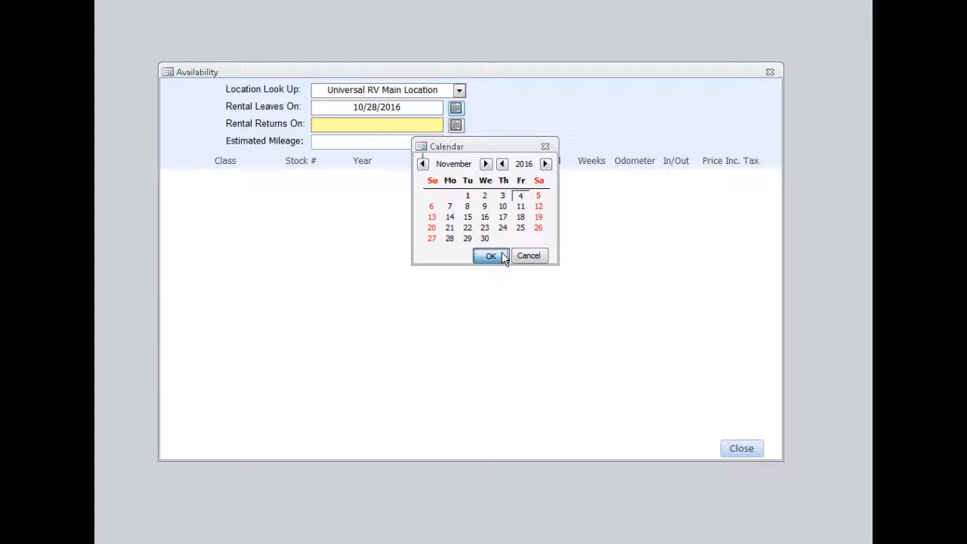
pyautogui.click(490, 255)
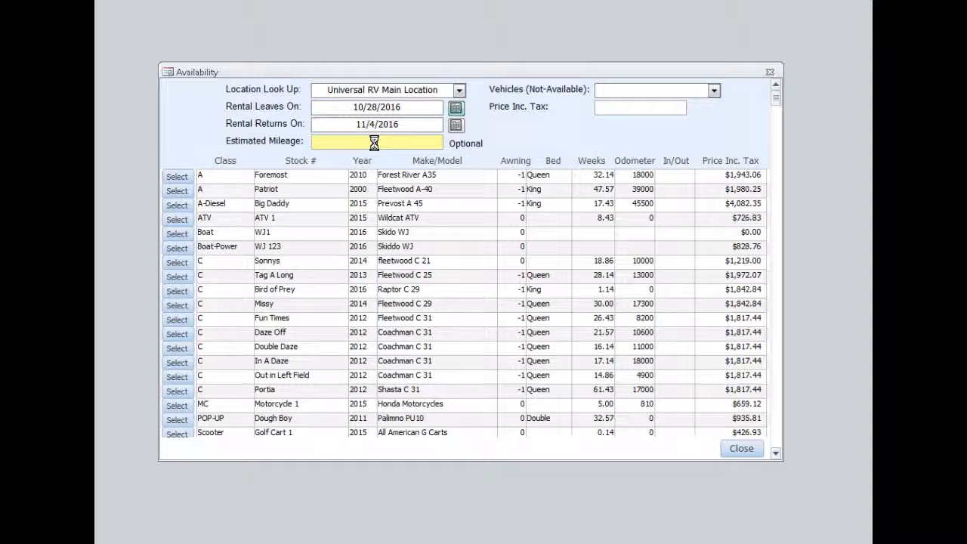
# - Enter 2500 as the estimated mileage so the vehicle prices update
pyautogui.write('2500')
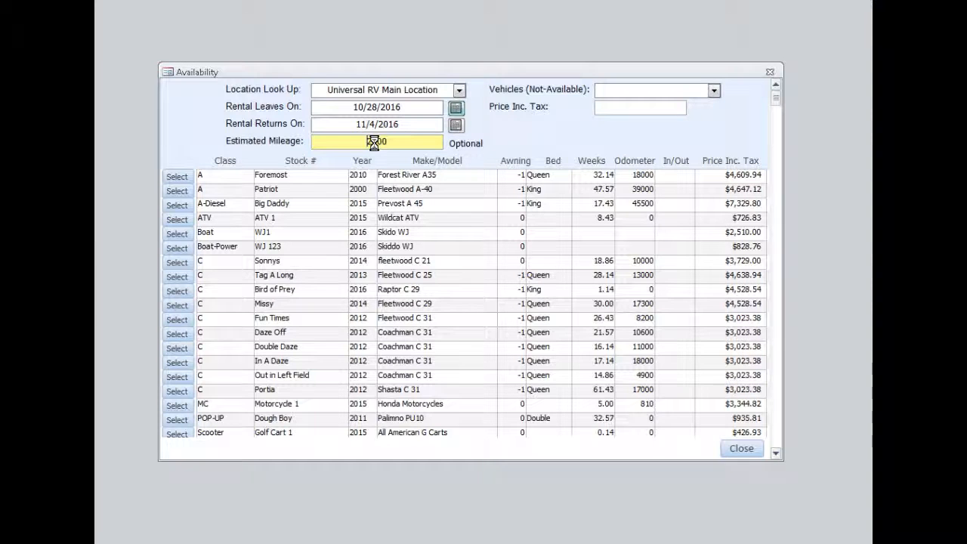
pyautogui.write('2500')
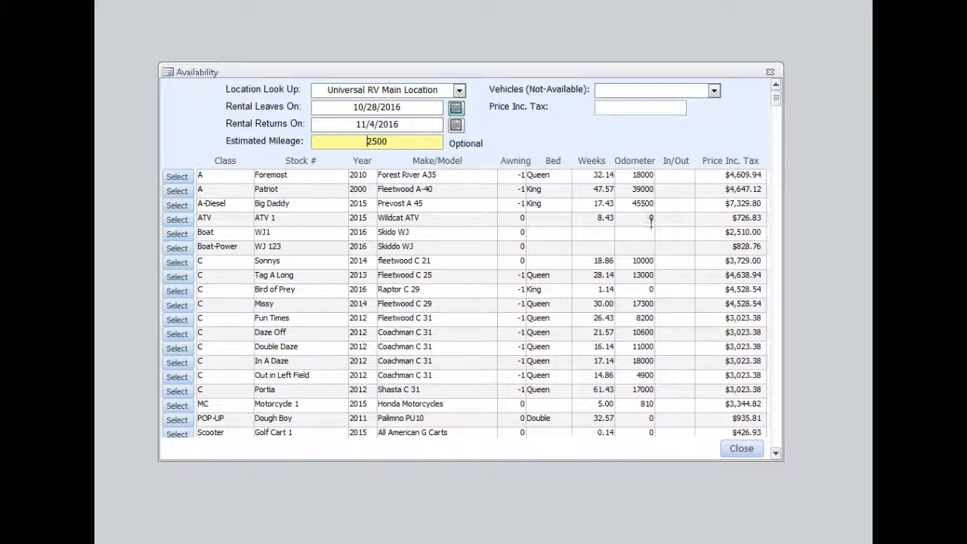
pyautogui.moveTo(759, 189)
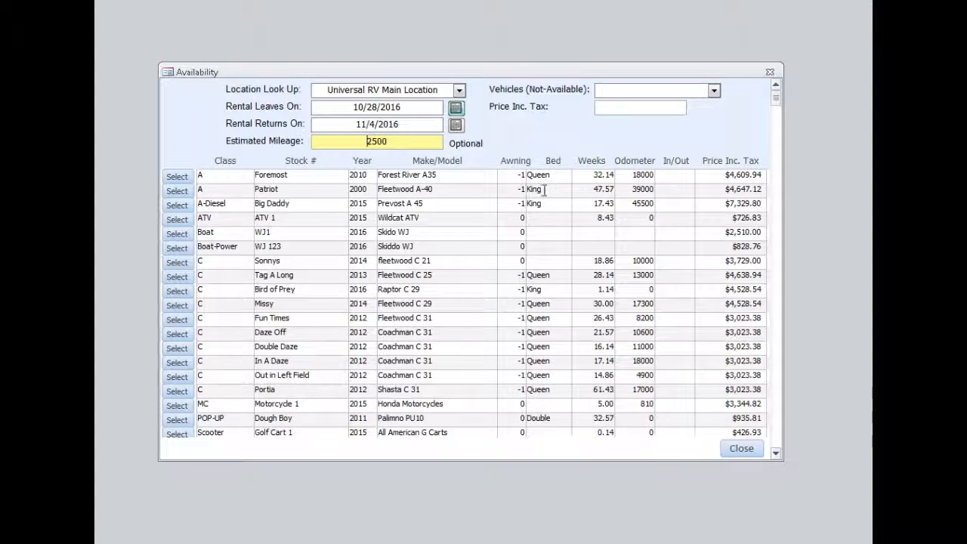
pyautogui.moveTo(306, 221)
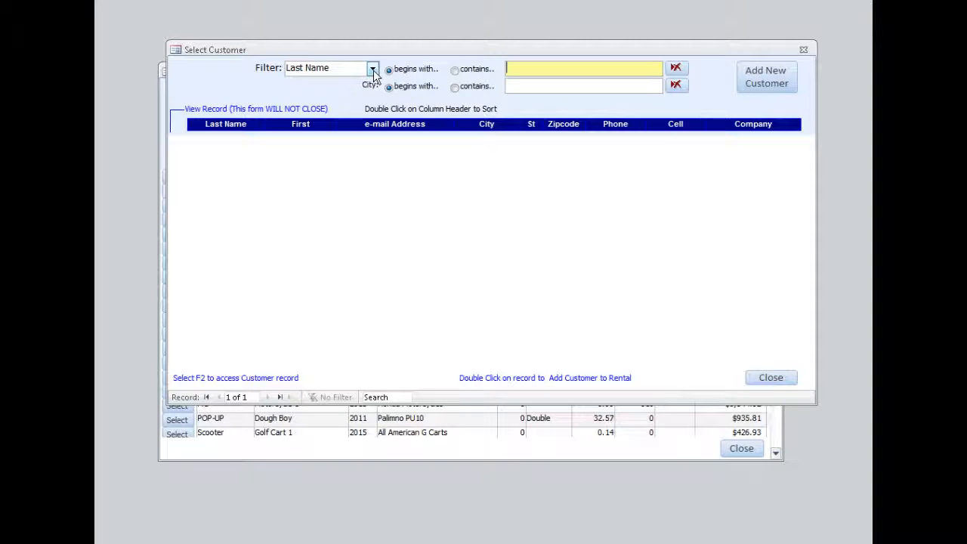
# - Filter customers by last name, then add and save new customer Konze
pyautogui.click(371, 68)
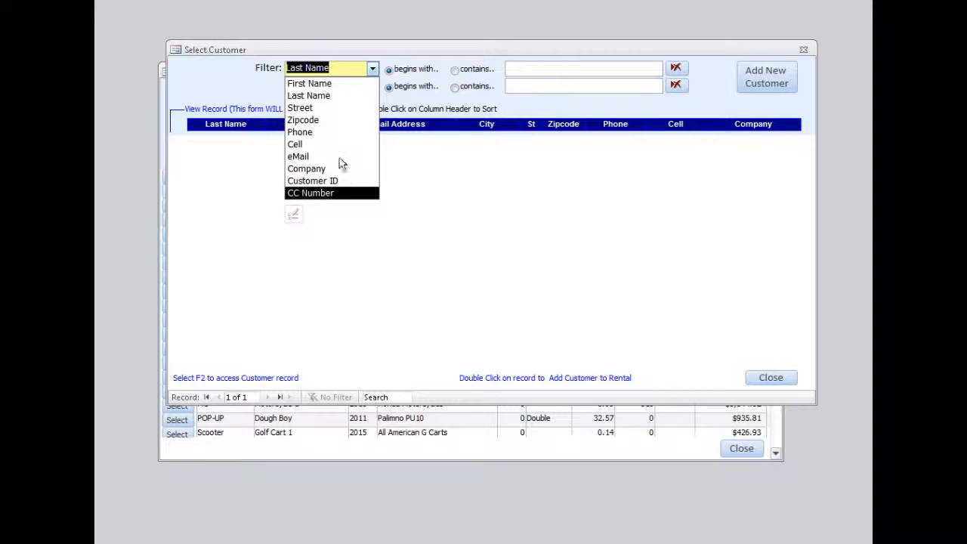
pyautogui.click(308, 95)
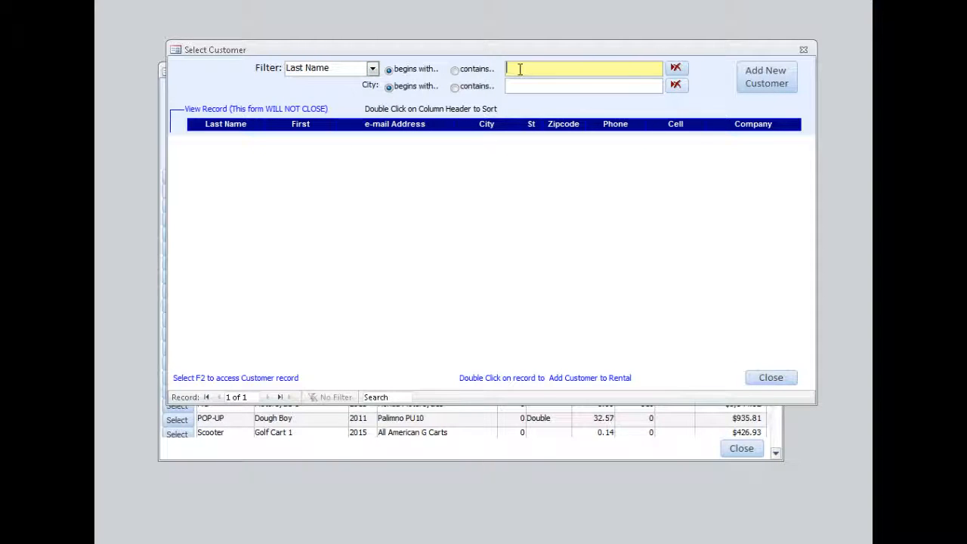
pyautogui.write('md')
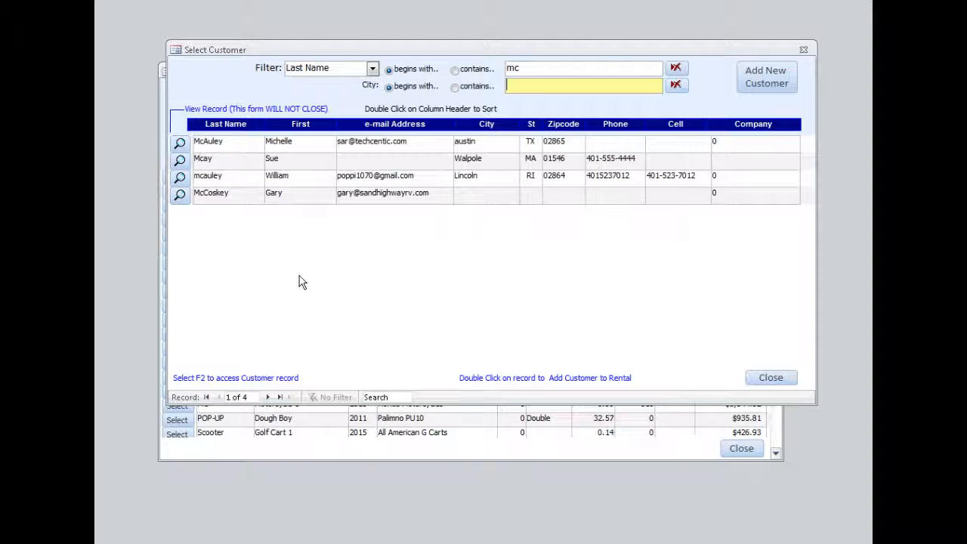
pyautogui.moveTo(487, 198)
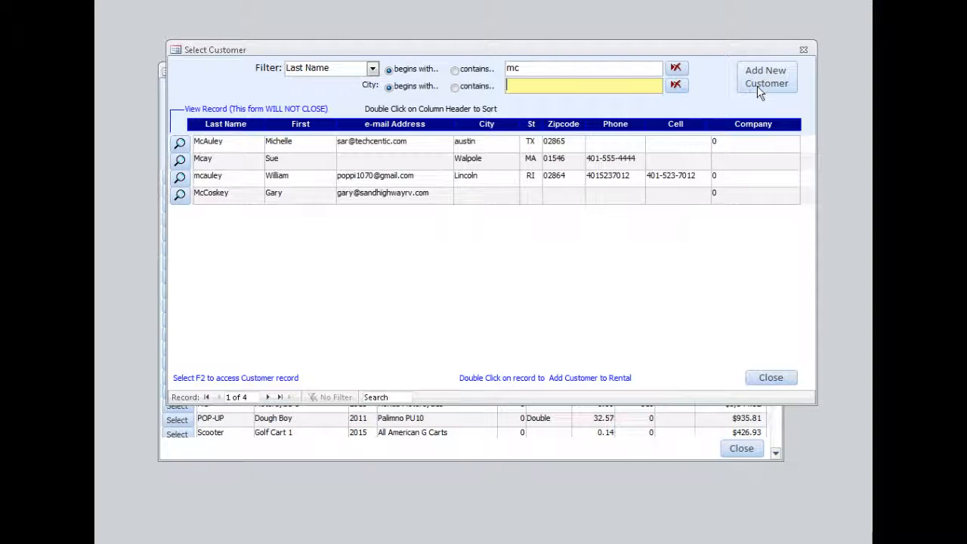
pyautogui.click(675, 68)
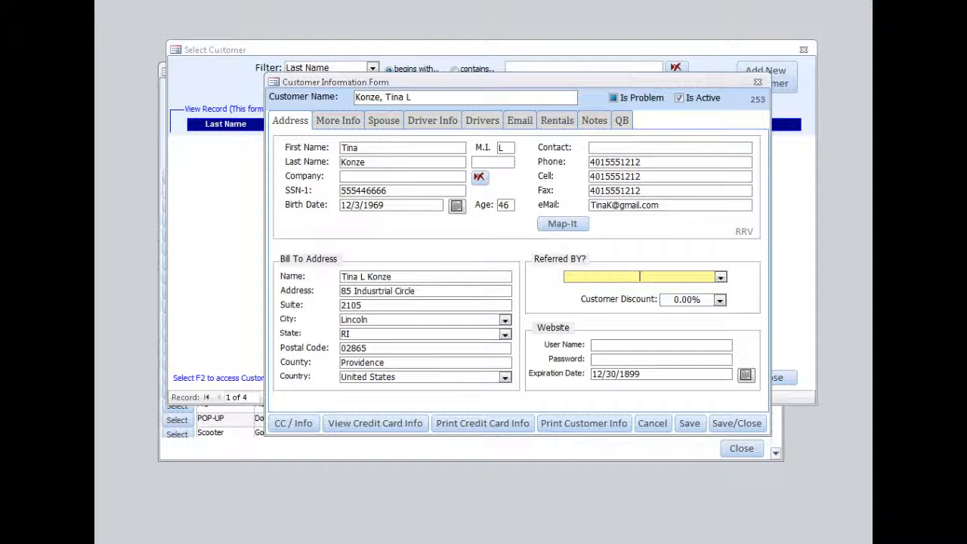
pyautogui.moveTo(736, 423)
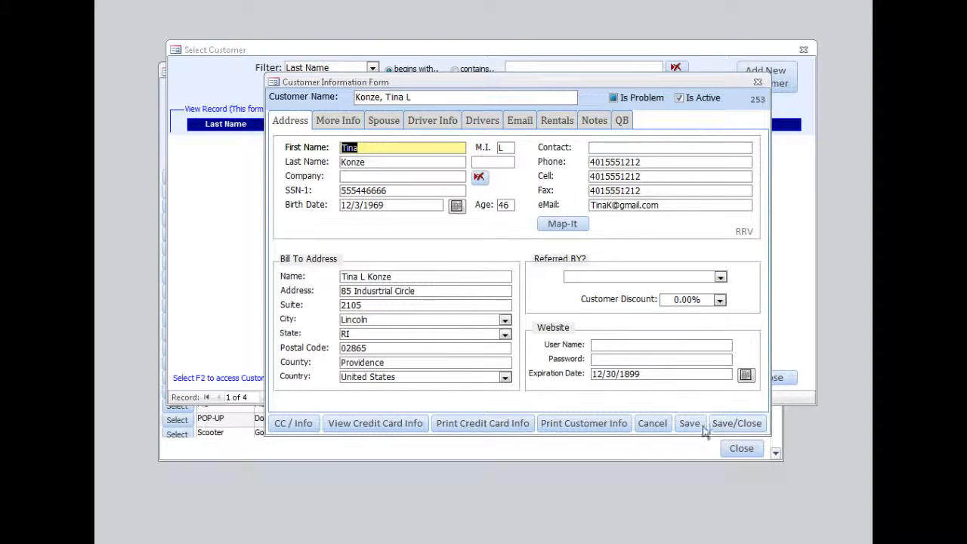
pyautogui.click(736, 423)
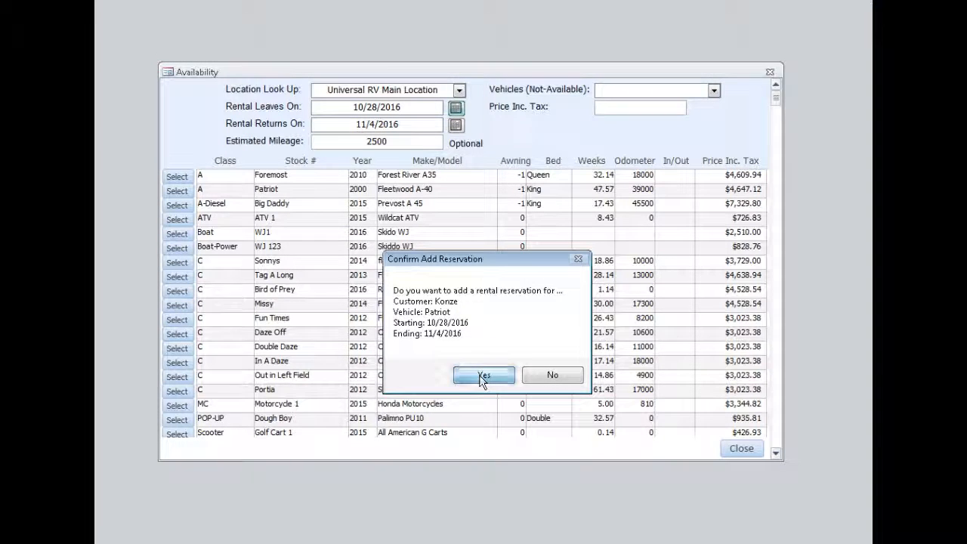
# - Confirm adding Konze's Patriot reservation for 10/28–11/4/2016
pyautogui.click(483, 376)
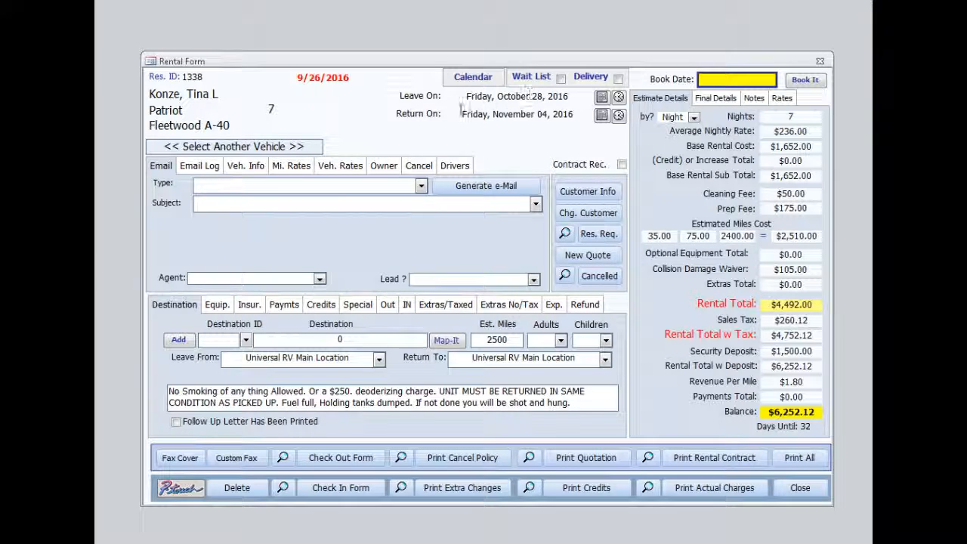
pyautogui.moveTo(434, 122)
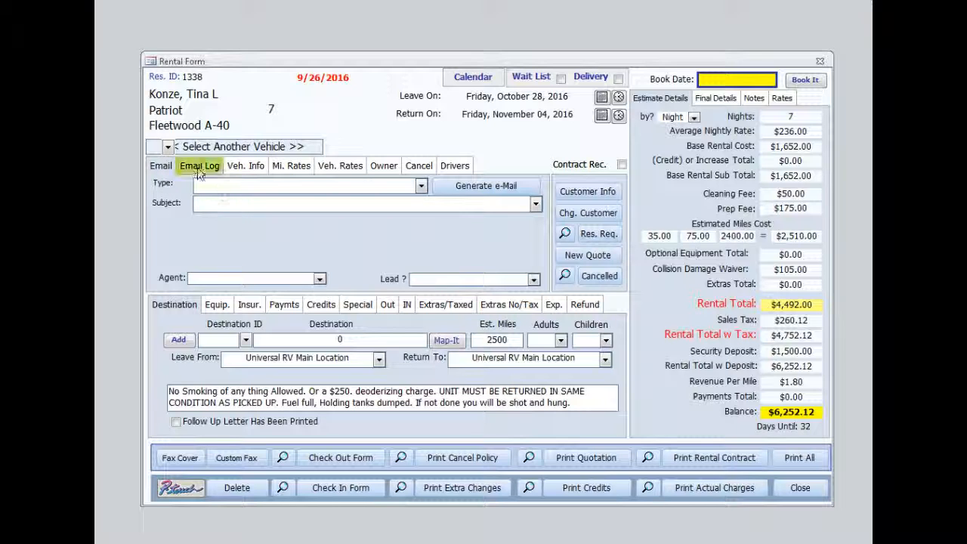
# - Review the email, vehicle, mileage, rates, owner and cancellation tabs of the reservation
pyautogui.click(199, 165)
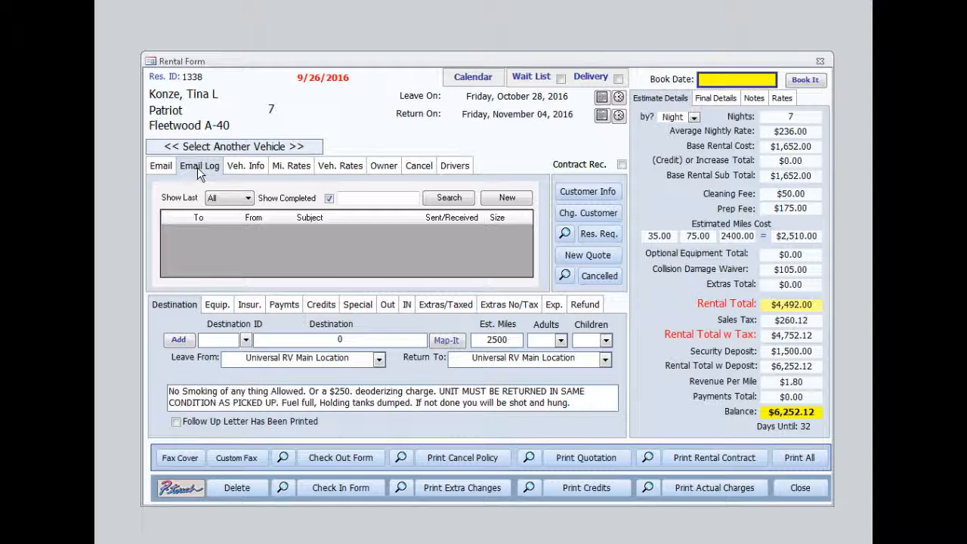
pyautogui.click(244, 165)
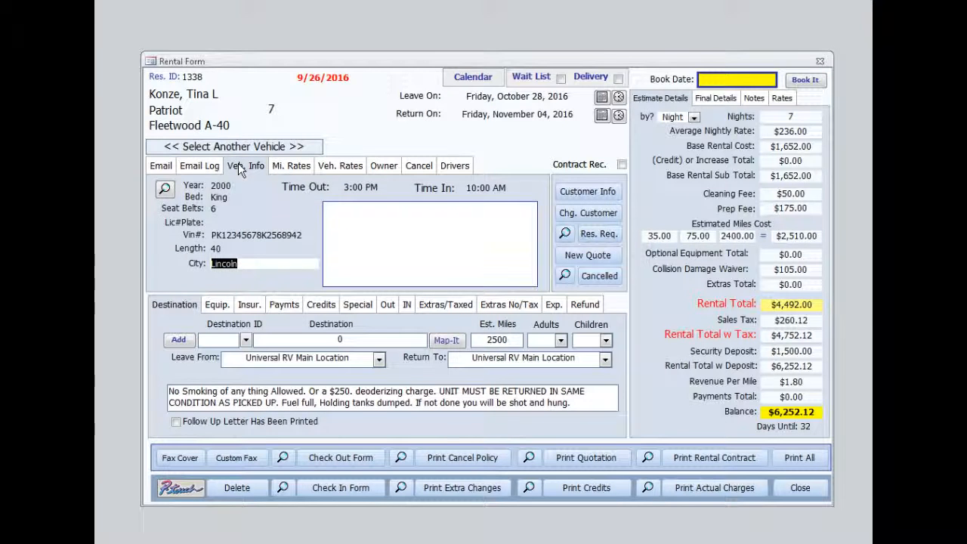
pyautogui.click(290, 166)
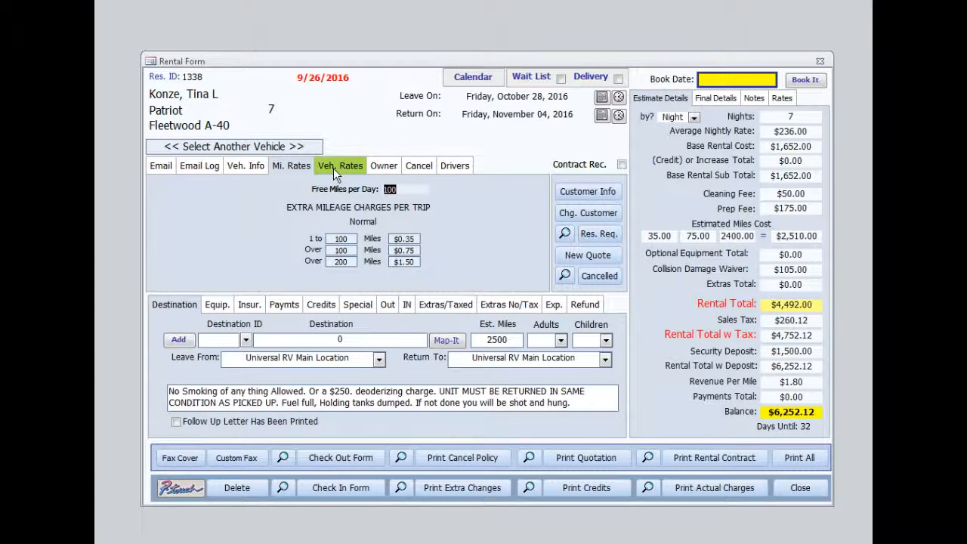
pyautogui.click(339, 165)
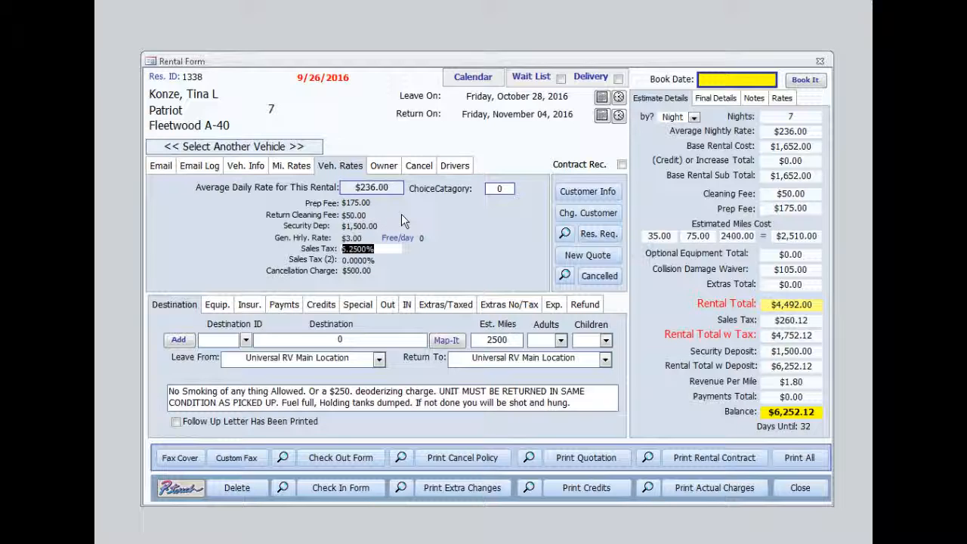
pyautogui.moveTo(399, 211)
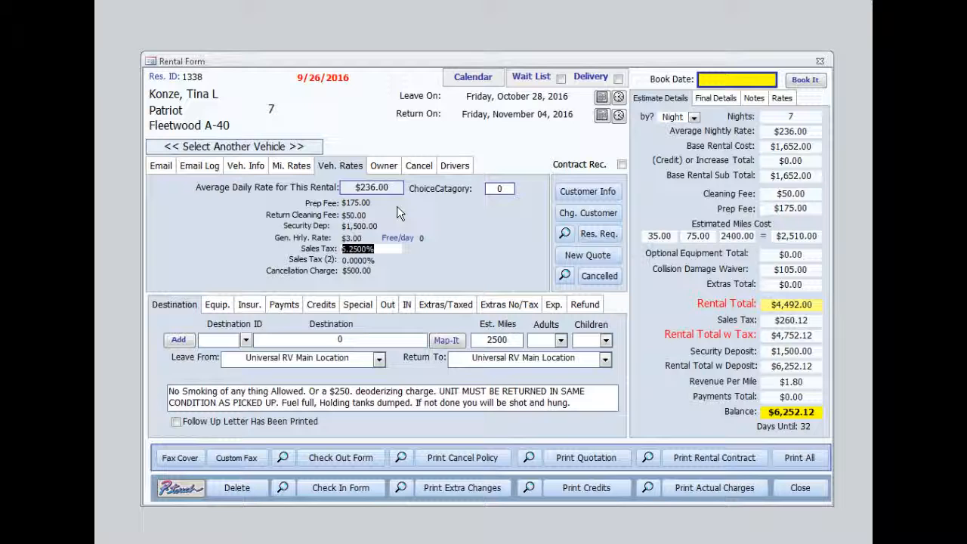
pyautogui.click(384, 166)
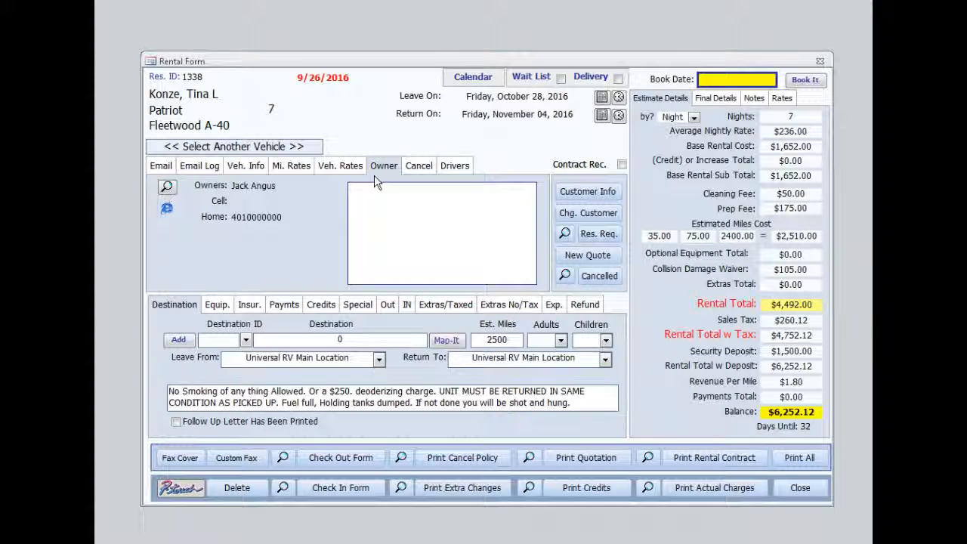
pyautogui.click(419, 165)
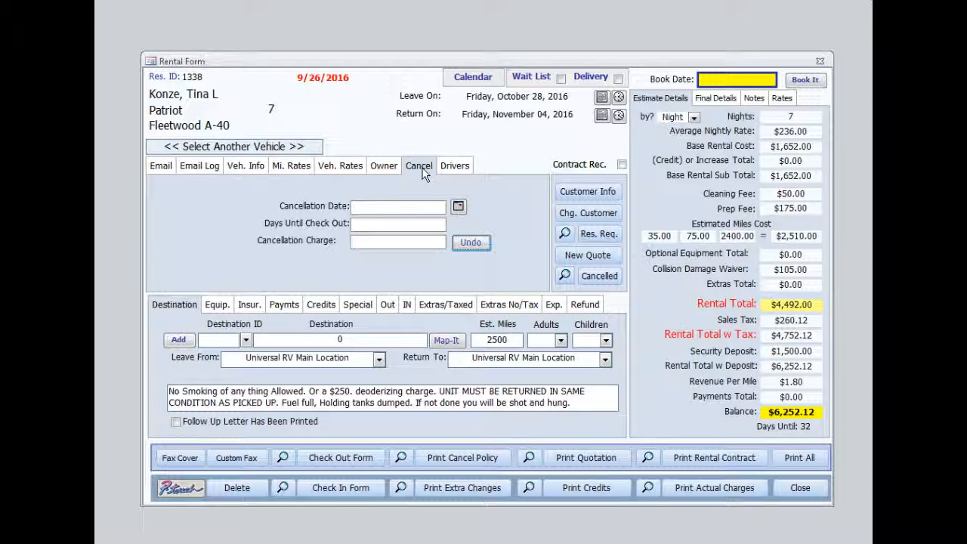
pyautogui.click(454, 166)
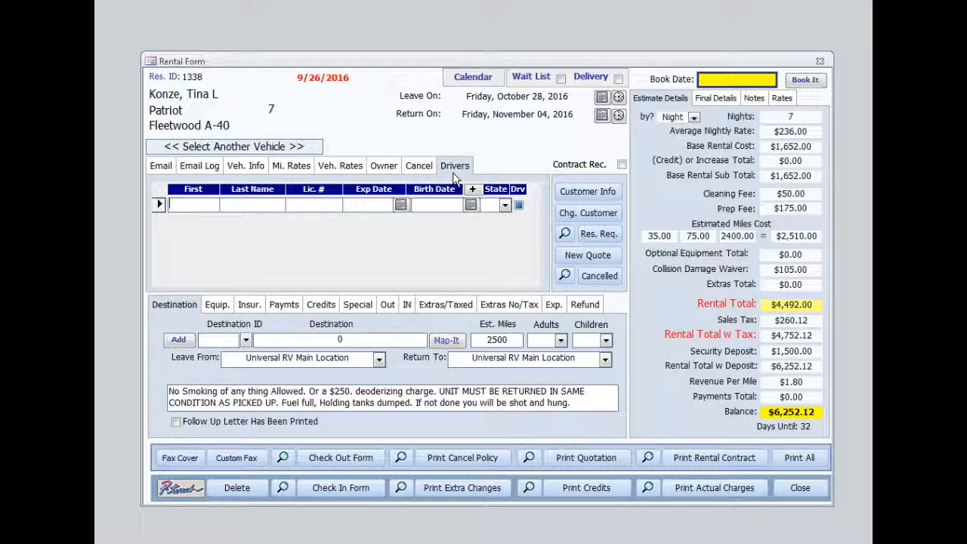
pyautogui.moveTo(238, 283)
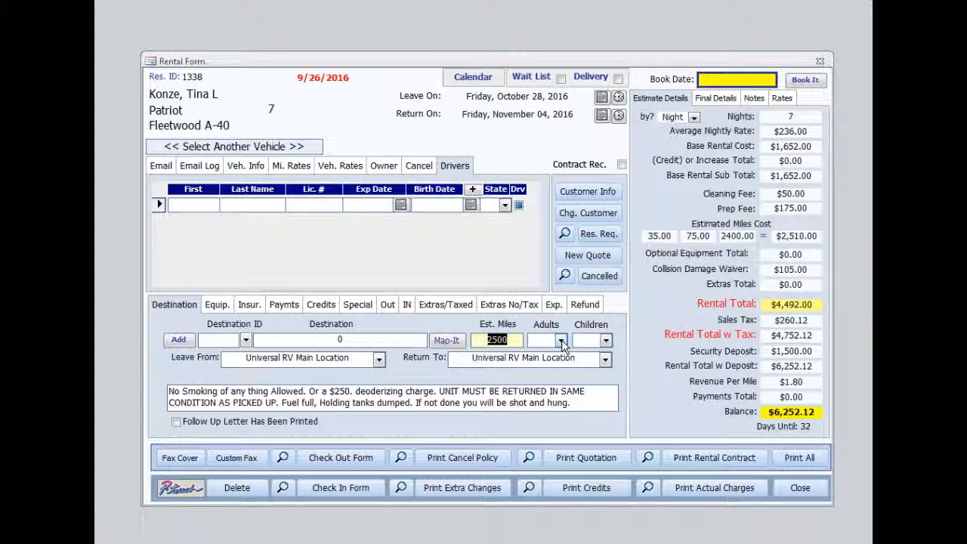
# - Set the number of adults on the reservation to 3
pyautogui.click(560, 340)
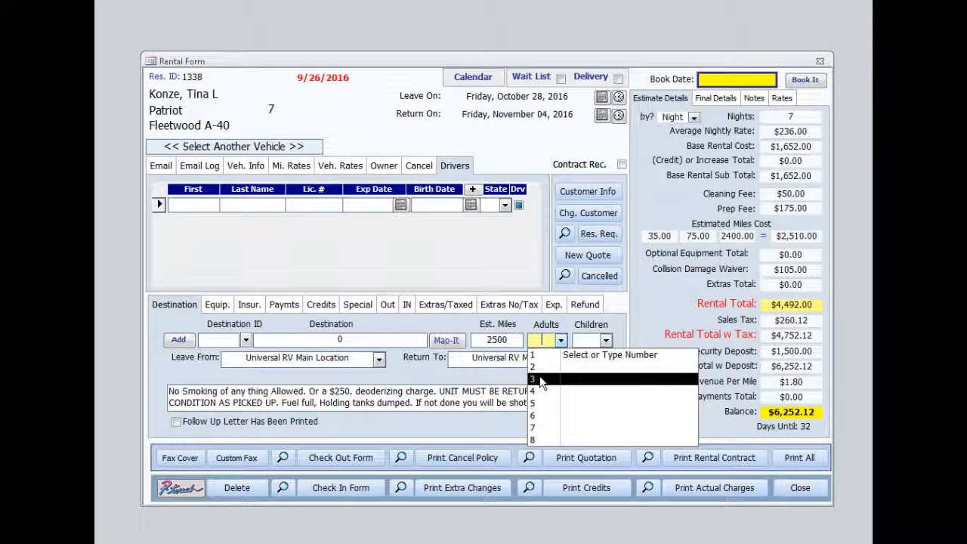
pyautogui.click(531, 379)
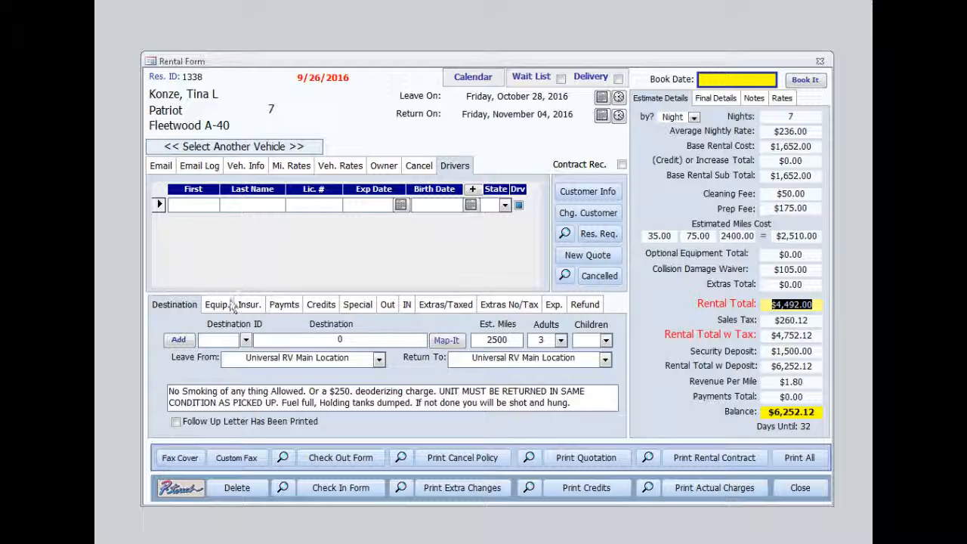
pyautogui.click(216, 304)
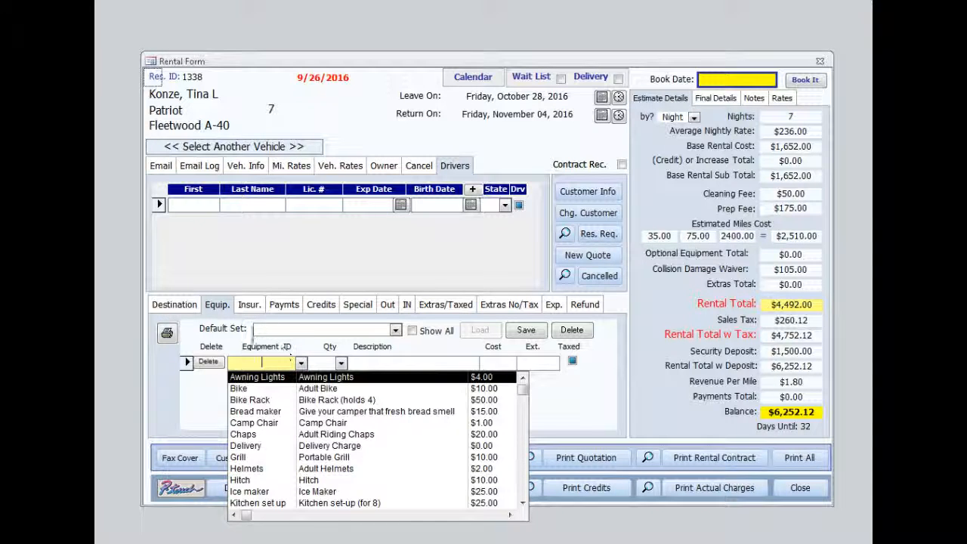
# - Browse the insurance, payments, credits, special pricing and check-in tabs
pyautogui.click(248, 304)
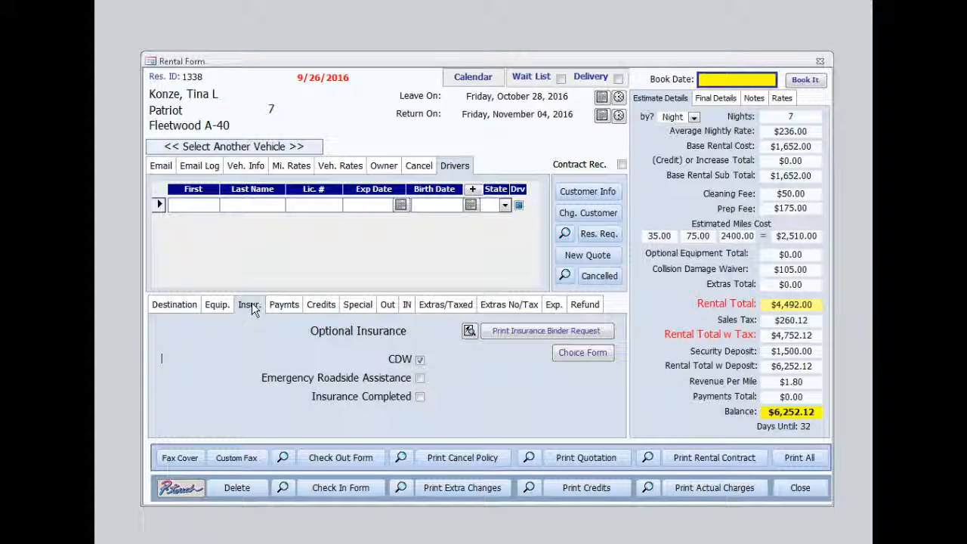
pyautogui.click(283, 305)
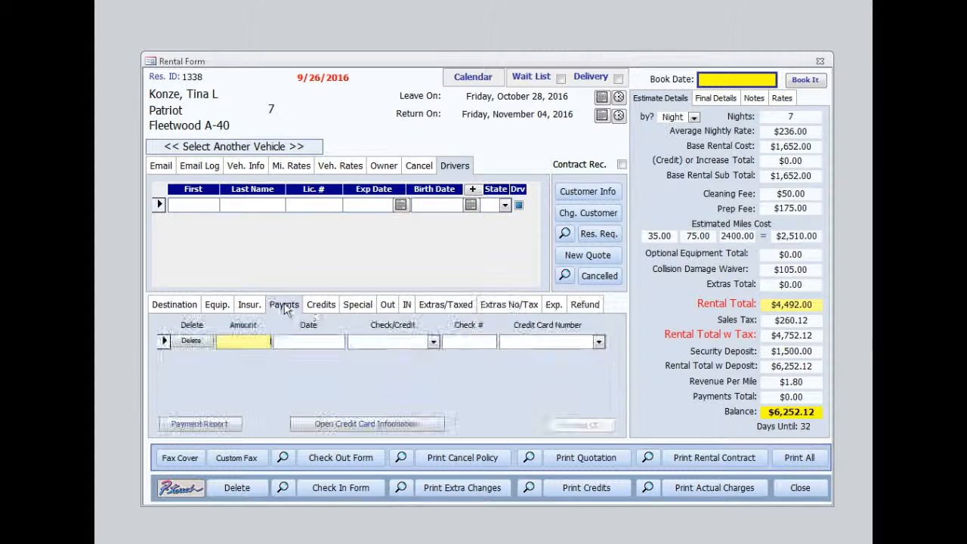
pyautogui.click(320, 304)
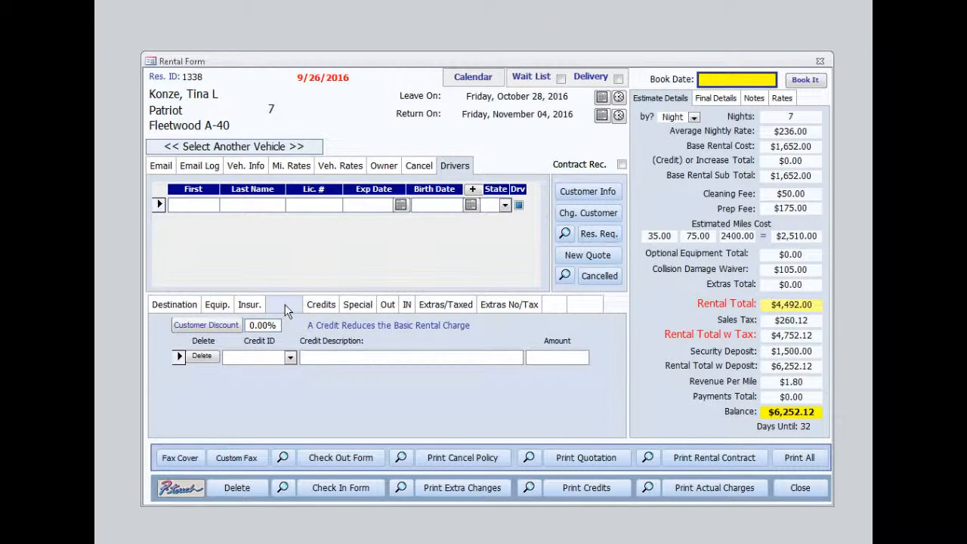
pyautogui.click(357, 304)
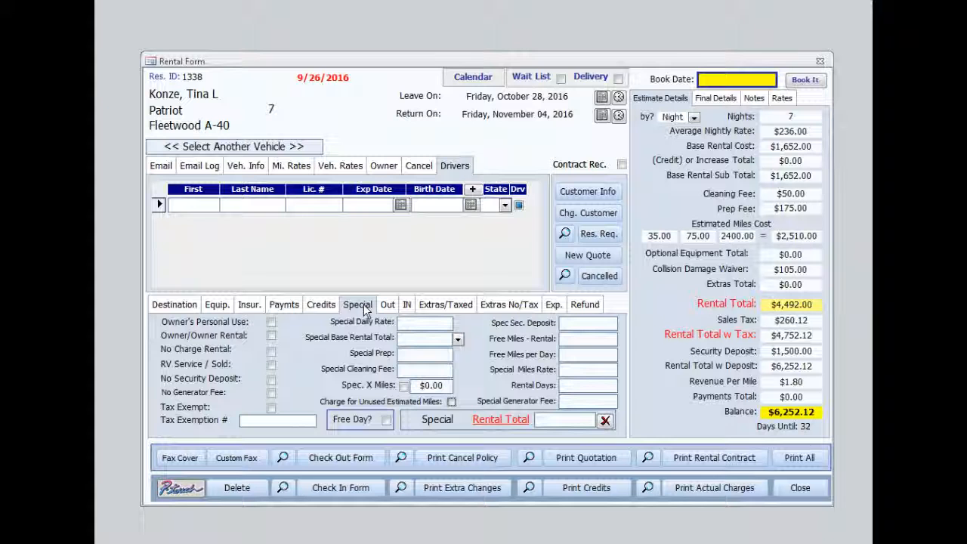
pyautogui.click(407, 304)
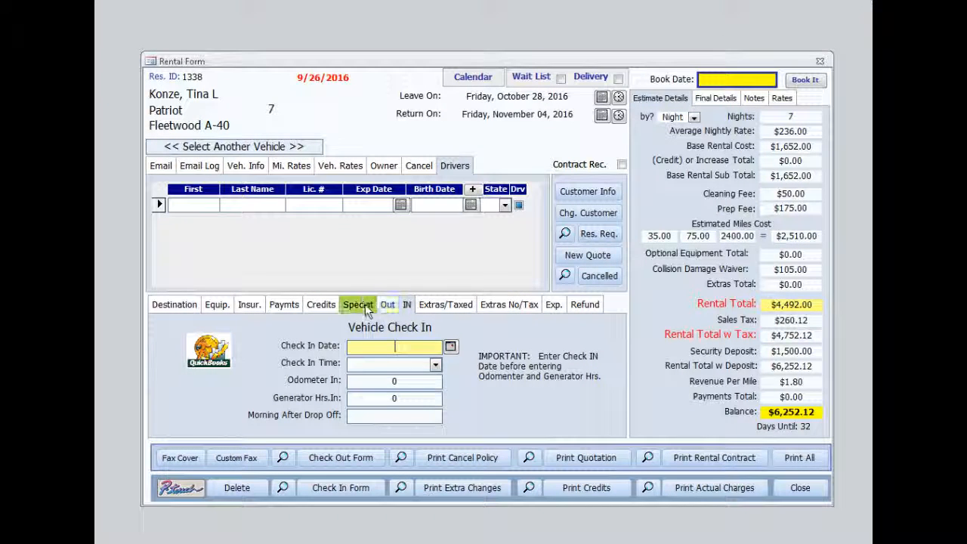
# - Browse the taxed and non-taxed extras, expenses and refund tabs, checking the Extra ID list
pyautogui.click(445, 303)
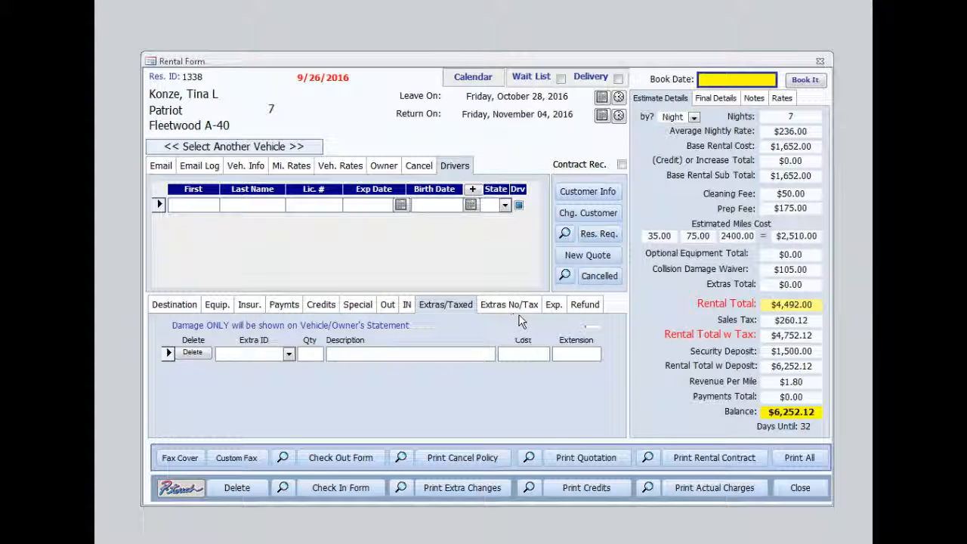
pyautogui.click(509, 304)
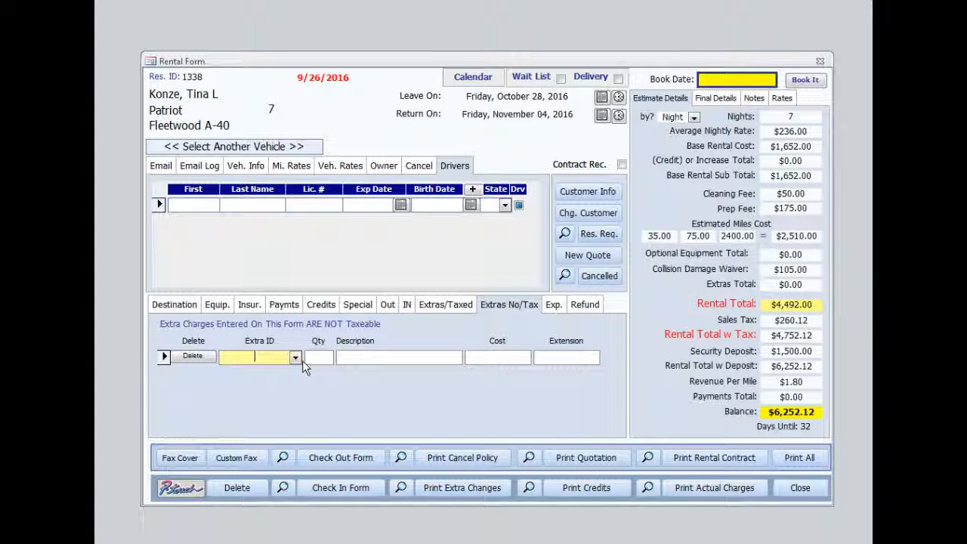
pyautogui.click(294, 356)
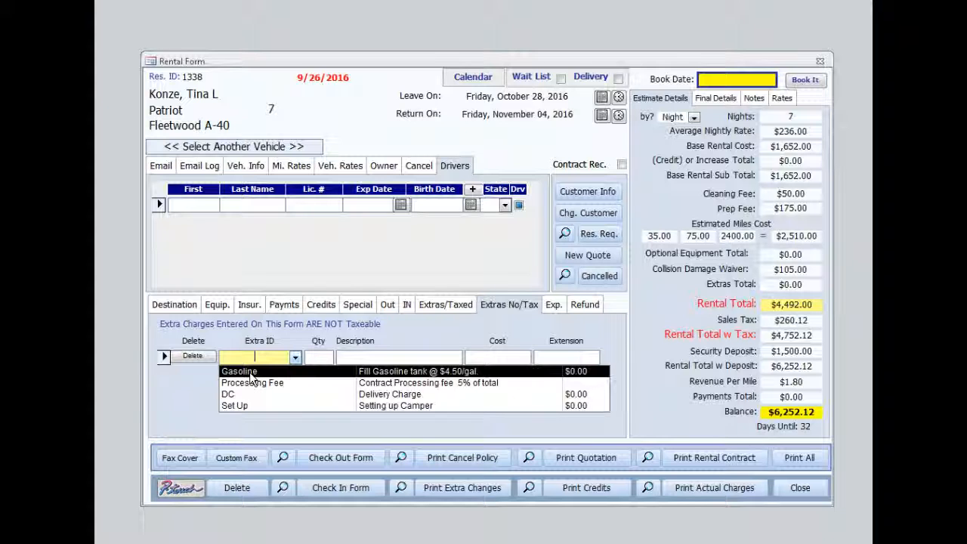
pyautogui.click(553, 303)
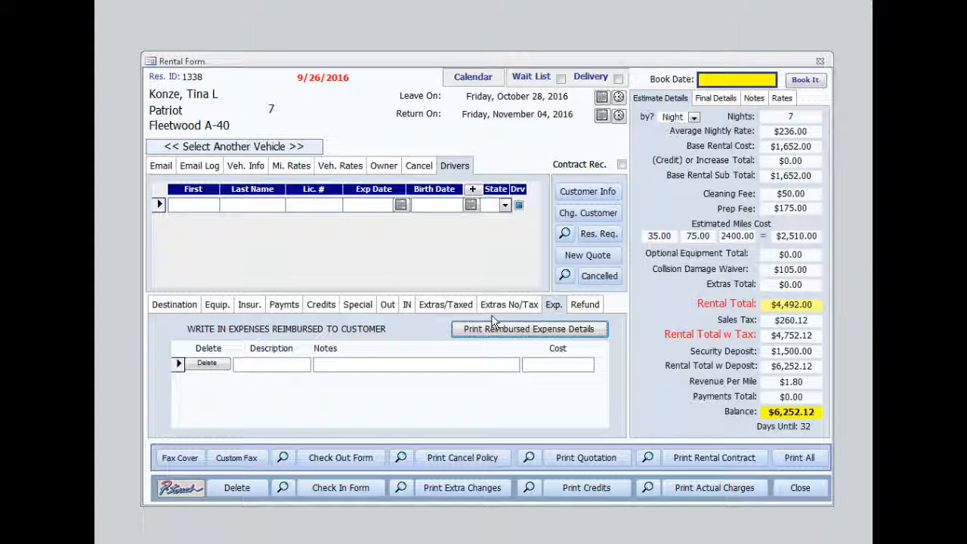
pyautogui.click(585, 304)
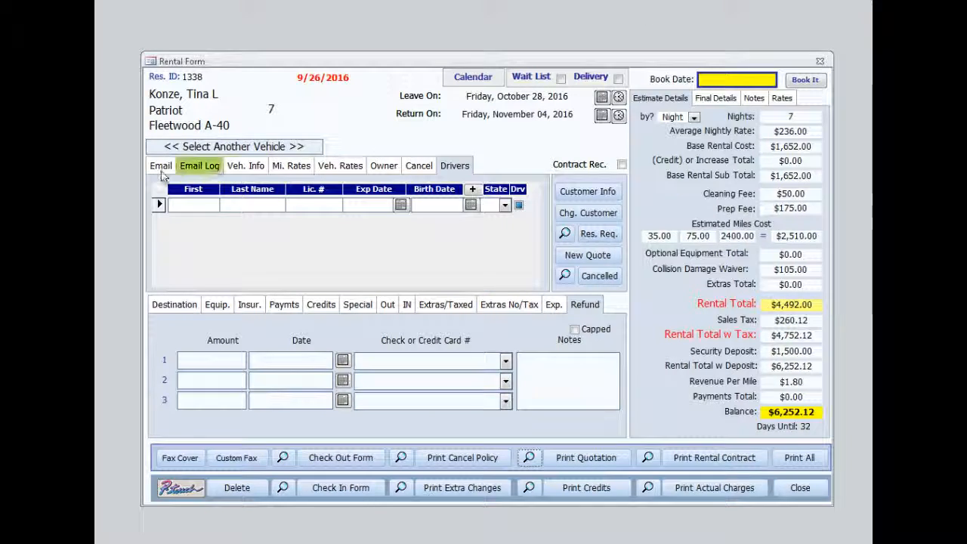
# - Set the email type to Quotation and assign an agent
pyautogui.click(160, 166)
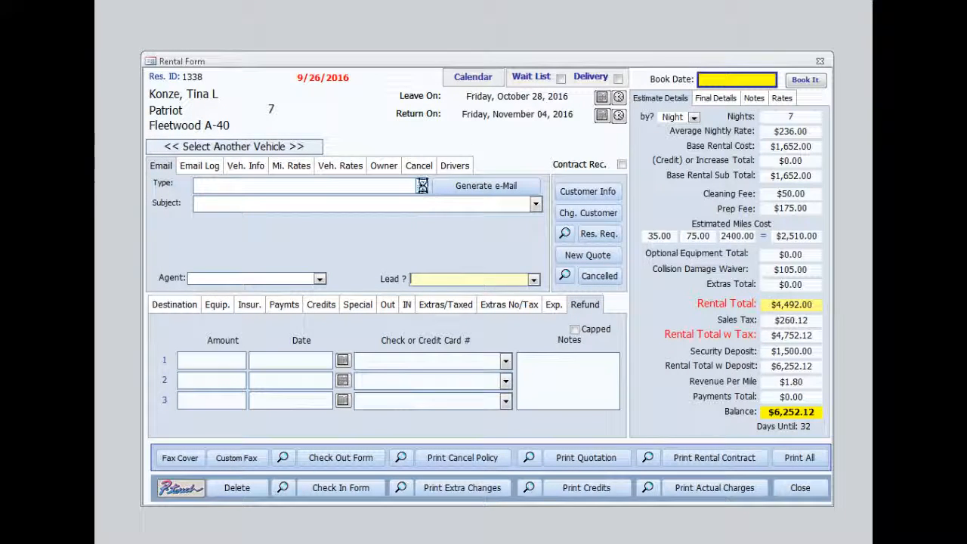
pyautogui.click(421, 185)
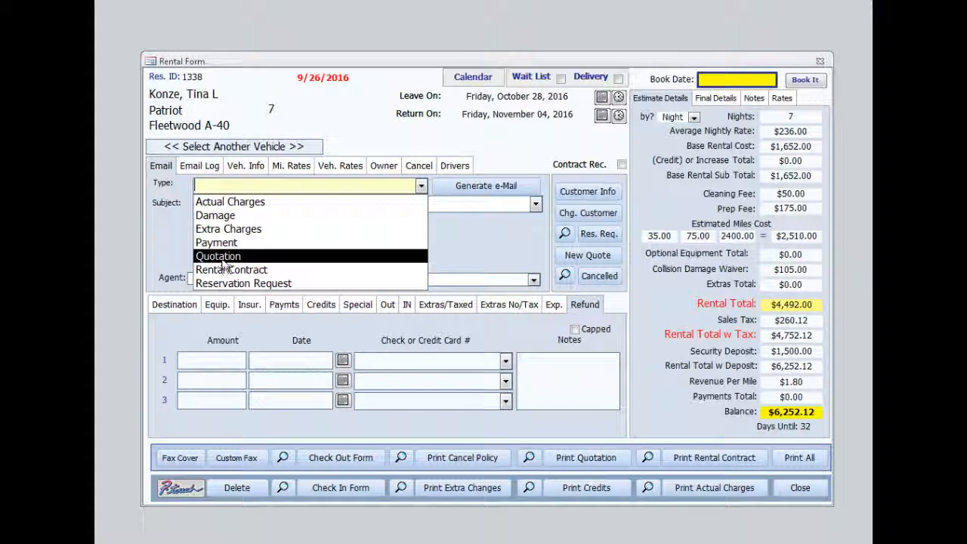
pyautogui.click(218, 256)
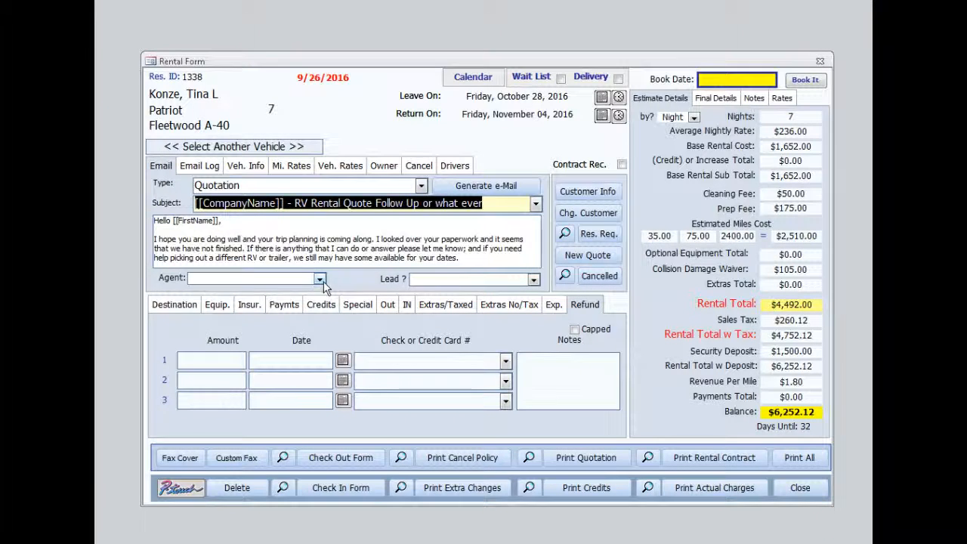
pyautogui.click(320, 279)
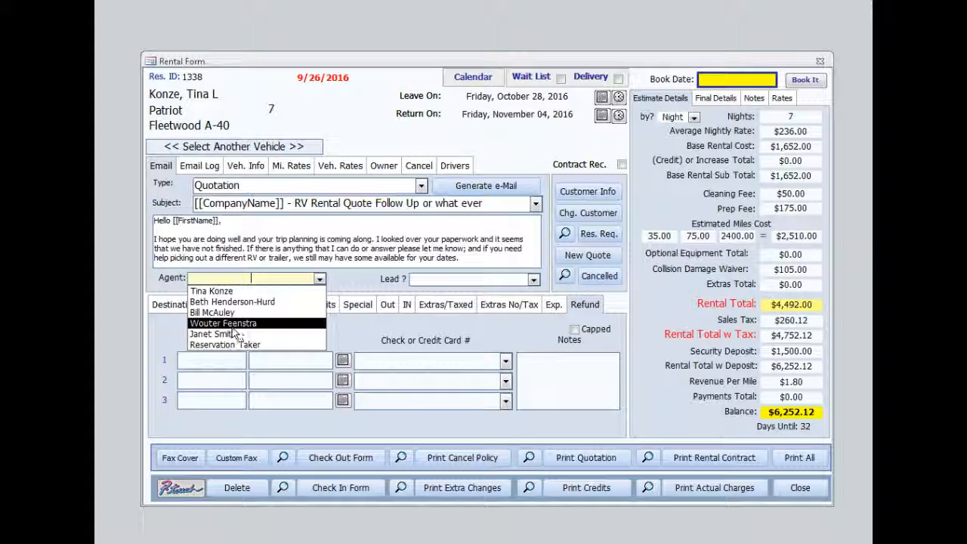
pyautogui.click(223, 323)
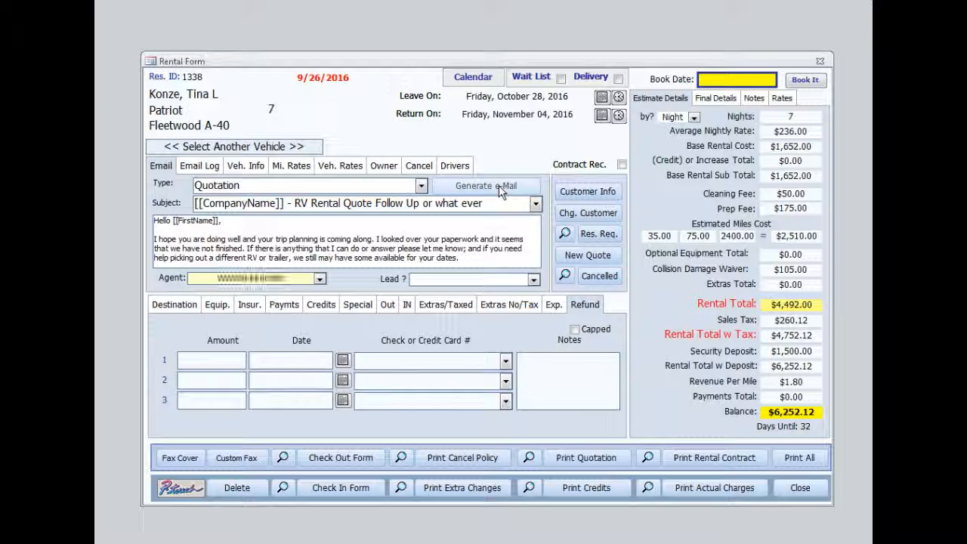
# - Generate the email with the Quotation attached, send it, and dismiss the confirmation
pyautogui.click(485, 185)
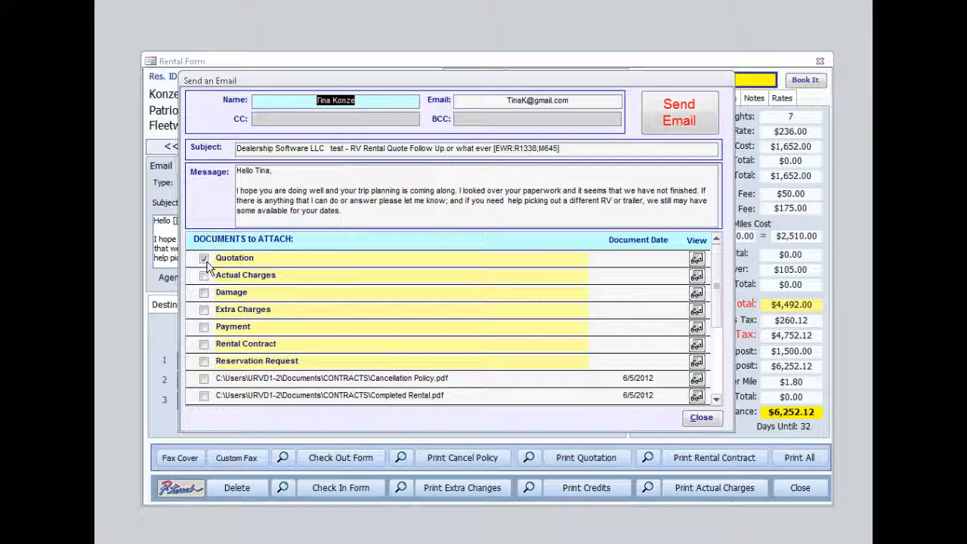
pyautogui.click(203, 258)
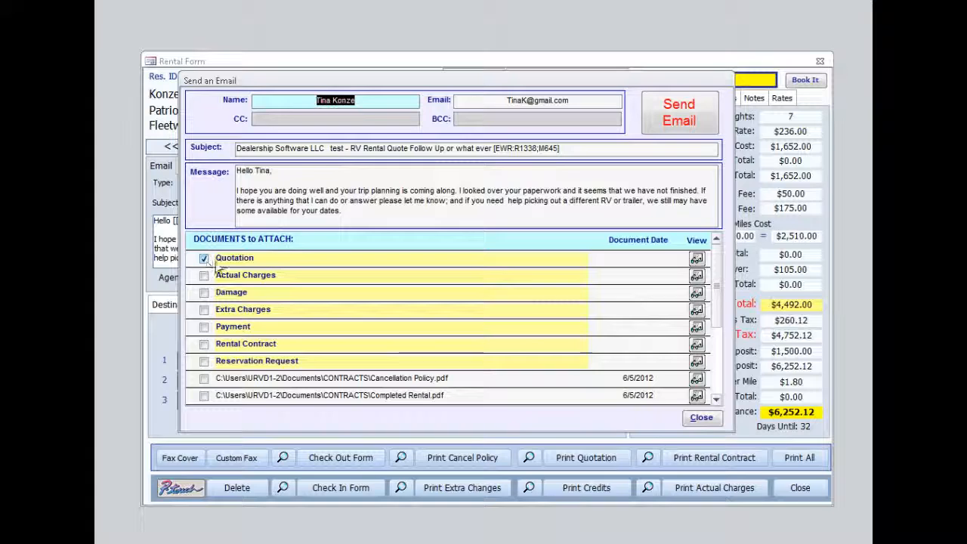
pyautogui.click(537, 100)
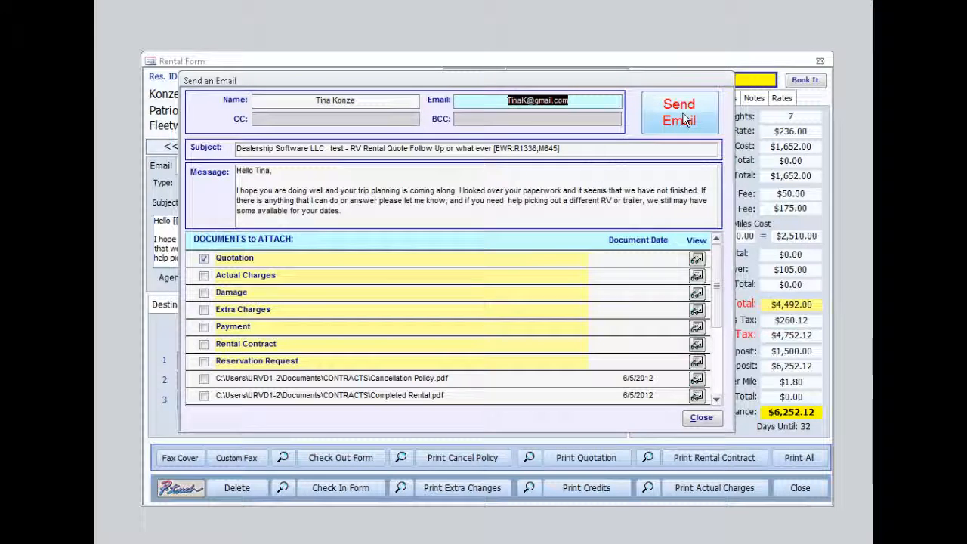
pyautogui.click(678, 112)
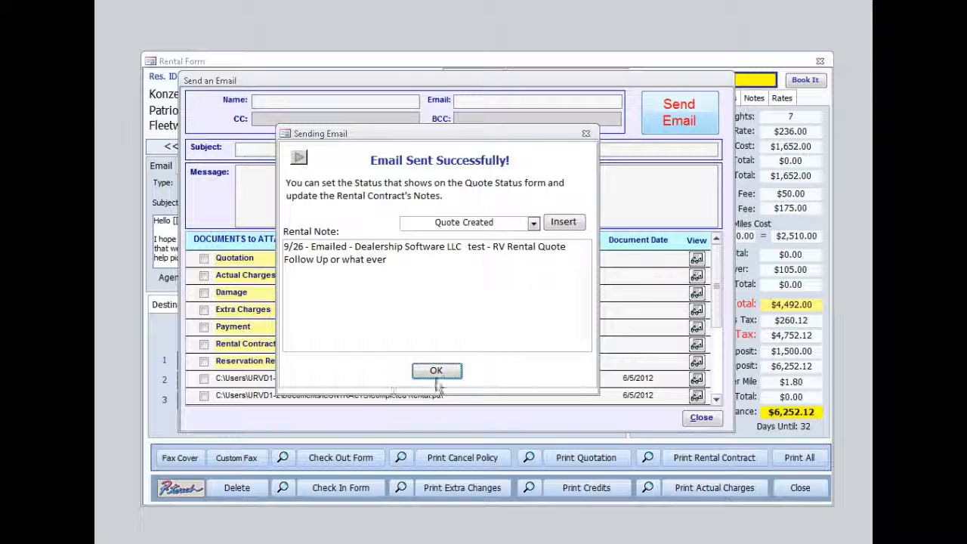
pyautogui.click(436, 370)
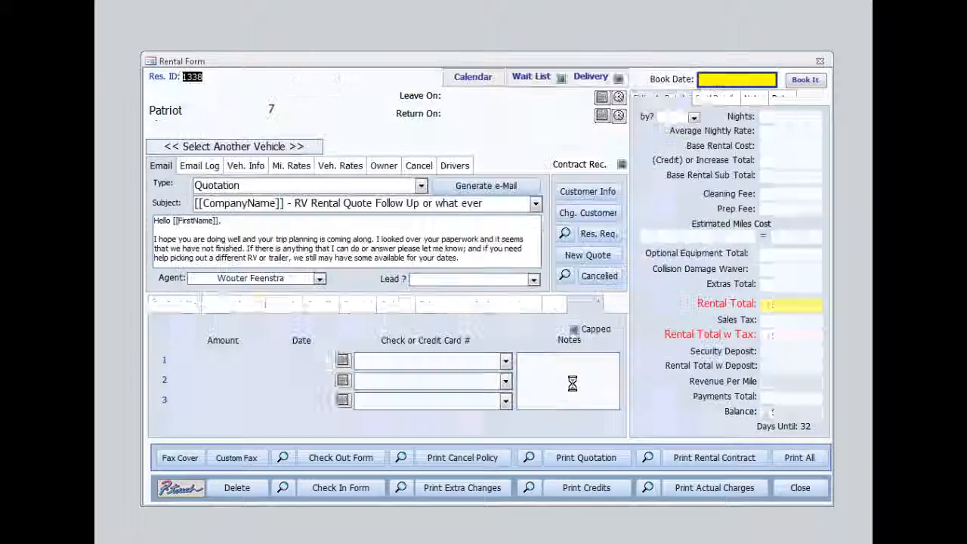